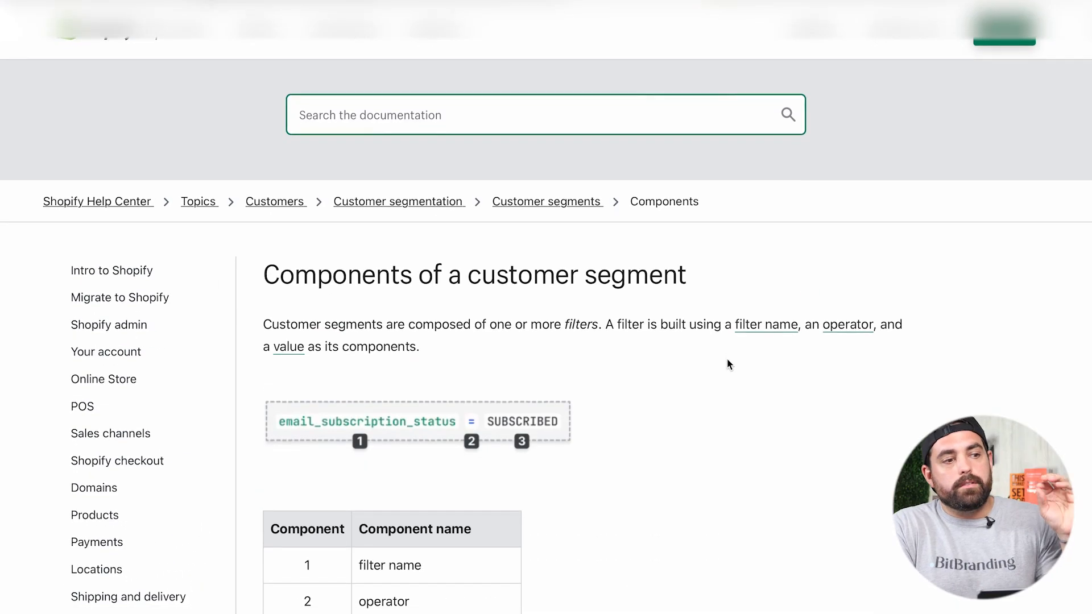
Step: Filter customers to Amount spent > 300, leaving 1,454 customers in the draft segment
{"action": "scroll", "scroll_direction": "down", "scroll_amount": 3}
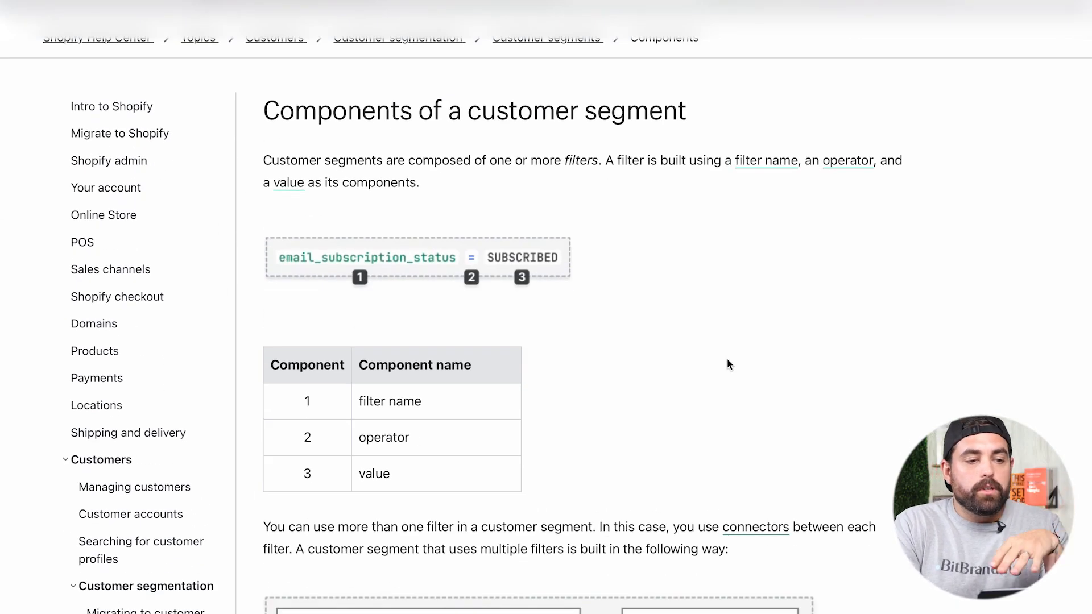
{"action": "mouse_move", "coordinate": [334, 315]}
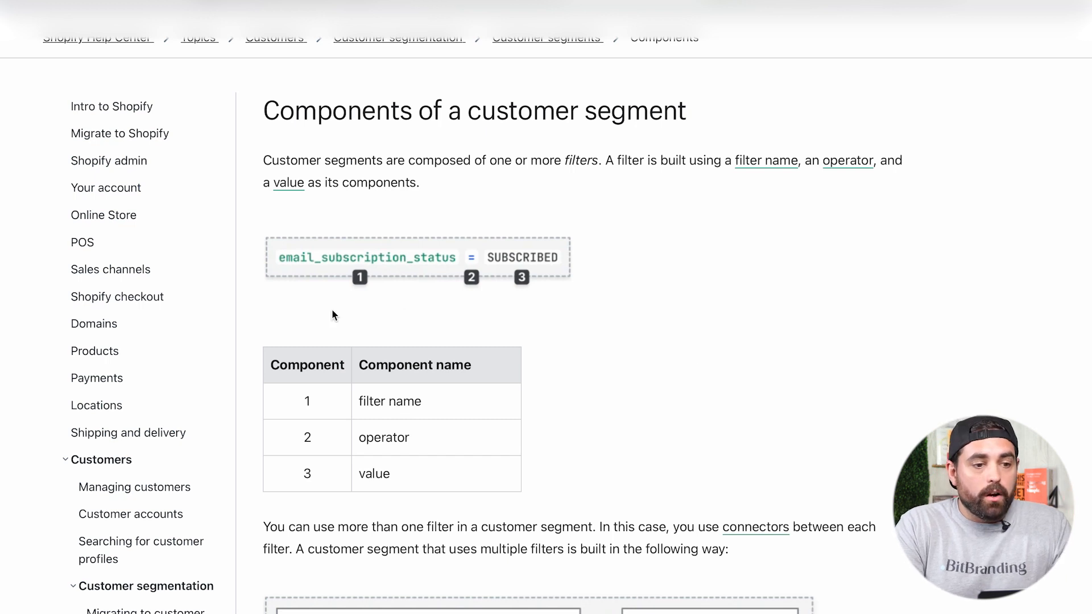
{"action": "mouse_move", "coordinate": [294, 273]}
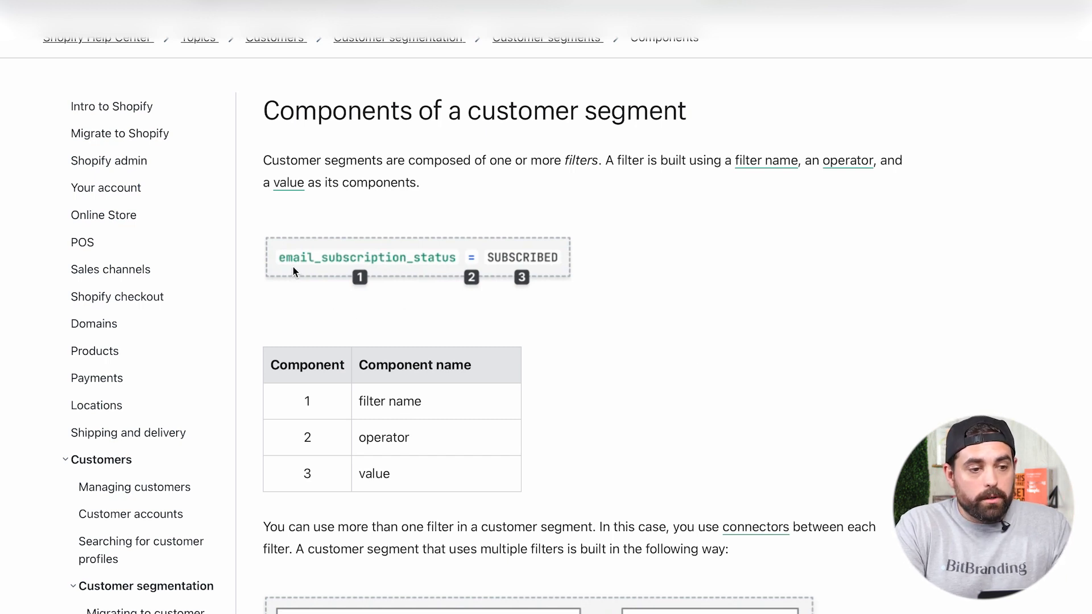
{"action": "mouse_move", "coordinate": [442, 272]}
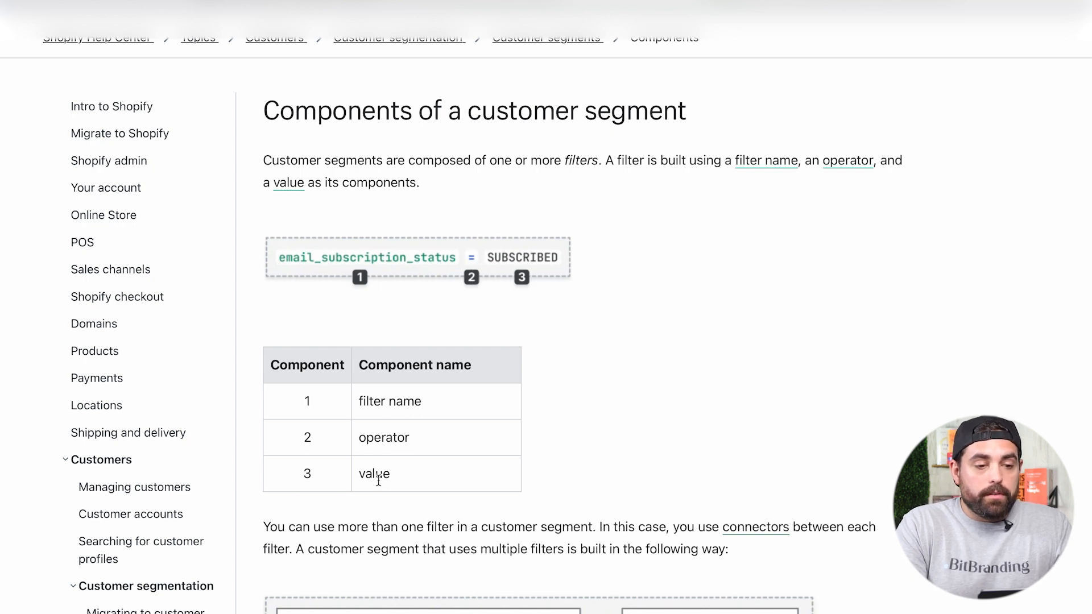
{"action": "mouse_move", "coordinate": [564, 273]}
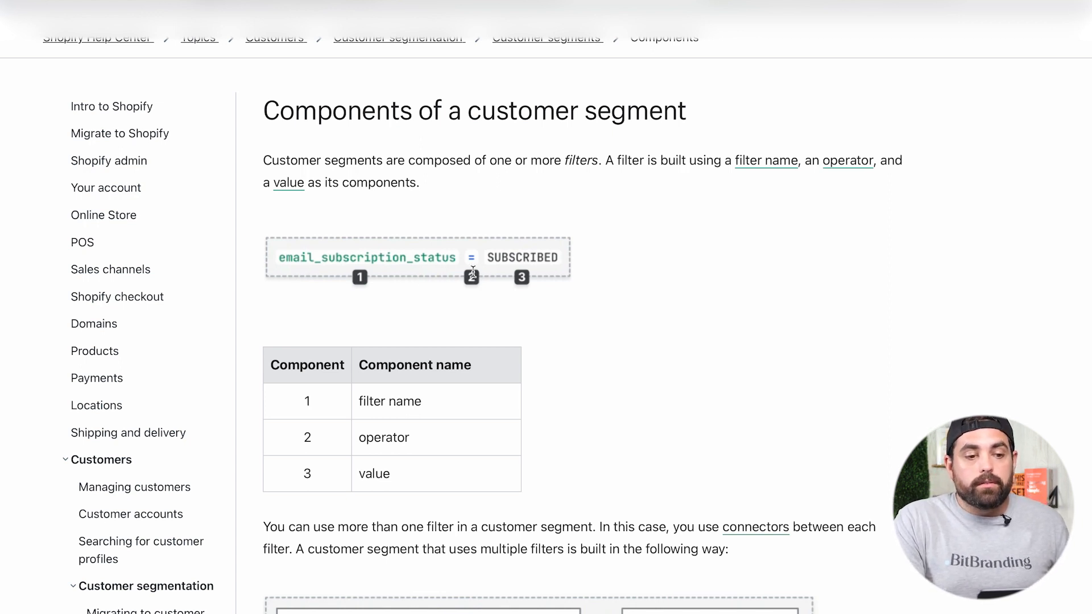
{"action": "mouse_move", "coordinate": [535, 278]}
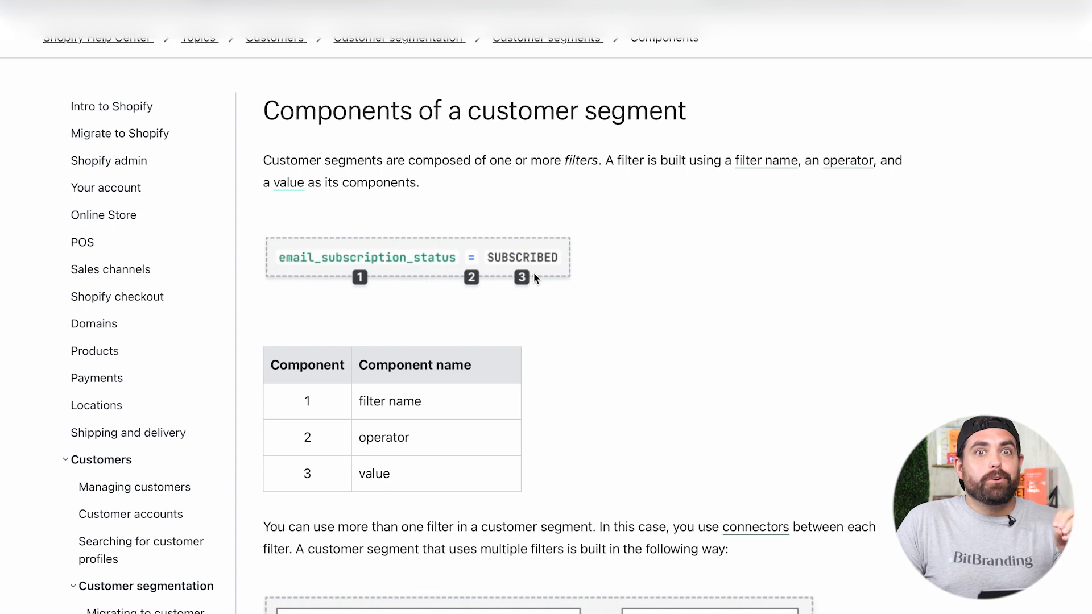
{"action": "mouse_move", "coordinate": [607, 319]}
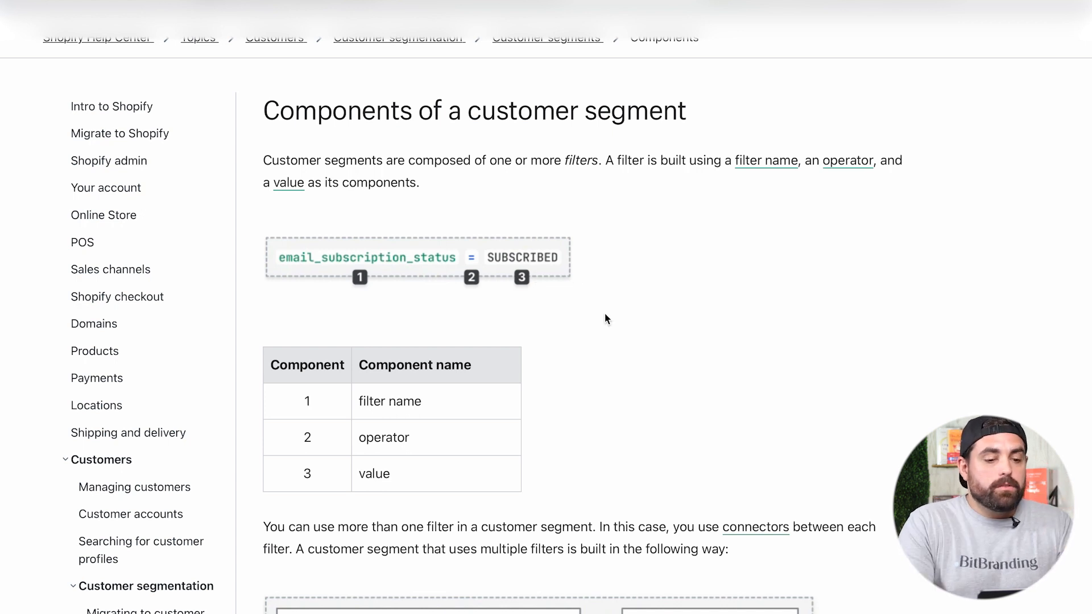
{"action": "scroll", "scroll_direction": "down", "scroll_amount": 3}
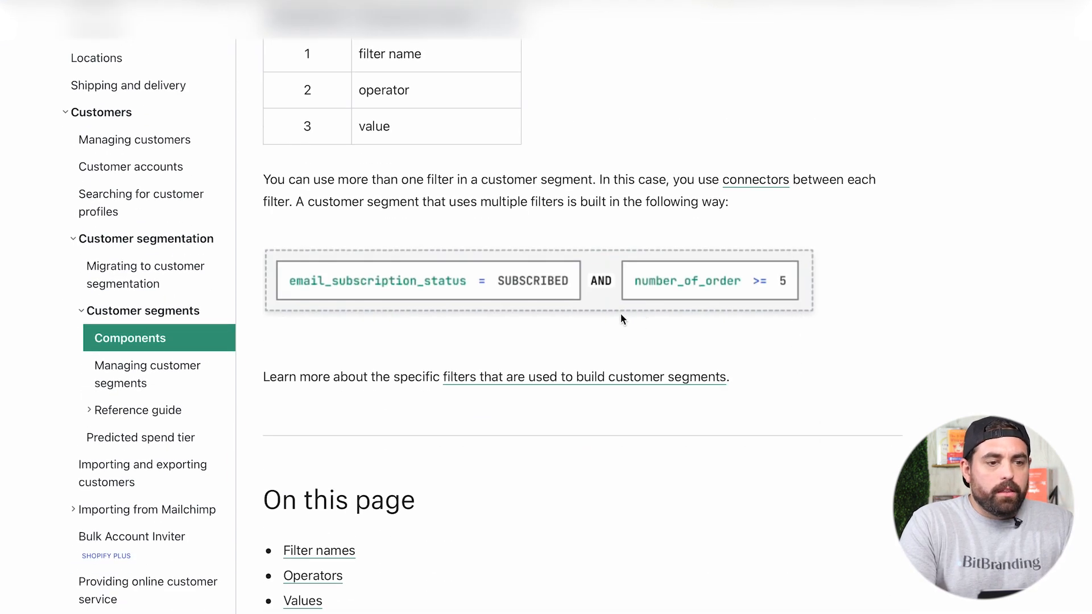
{"action": "mouse_move", "coordinate": [314, 303]}
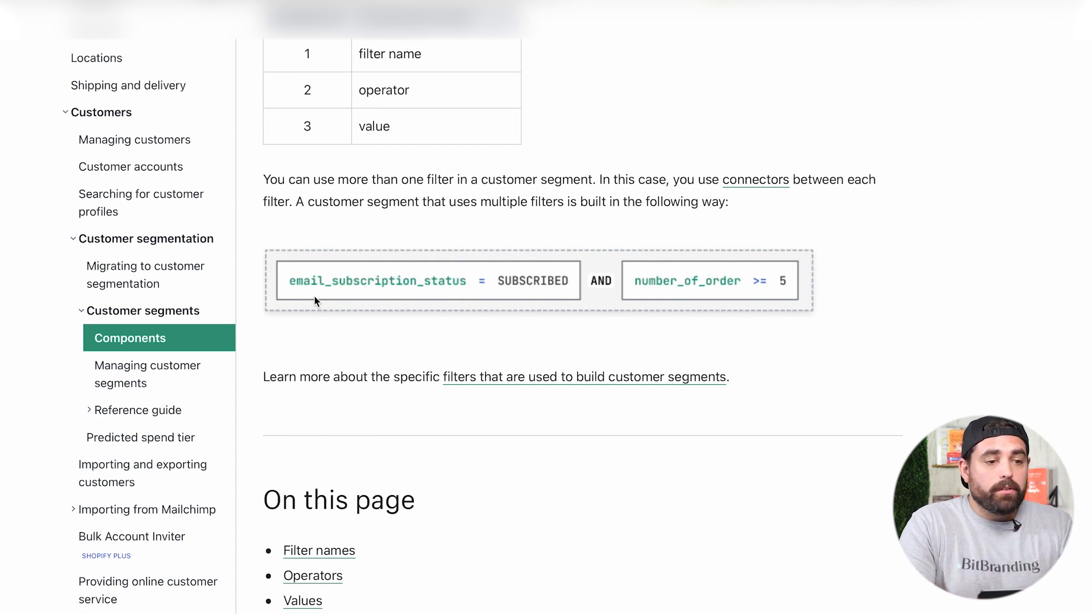
{"action": "mouse_move", "coordinate": [391, 305]}
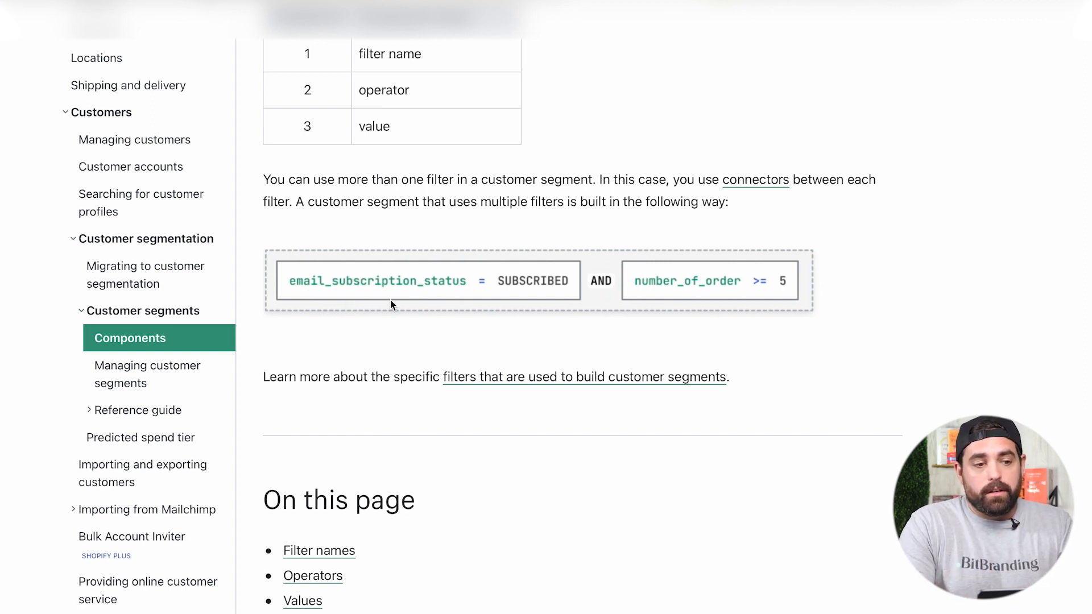
{"action": "mouse_move", "coordinate": [431, 306]}
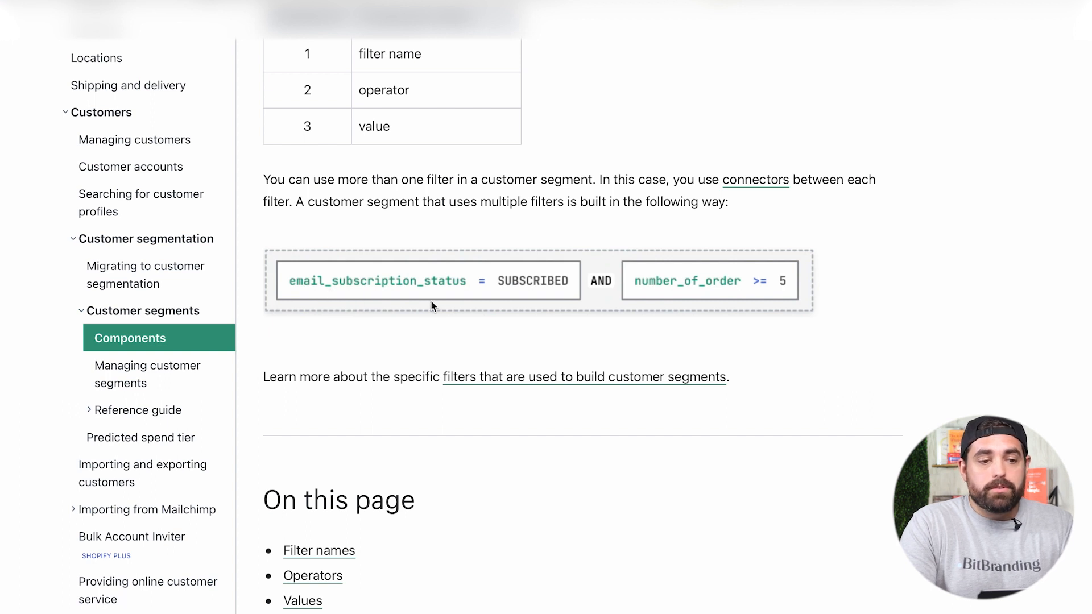
{"action": "mouse_move", "coordinate": [642, 296]}
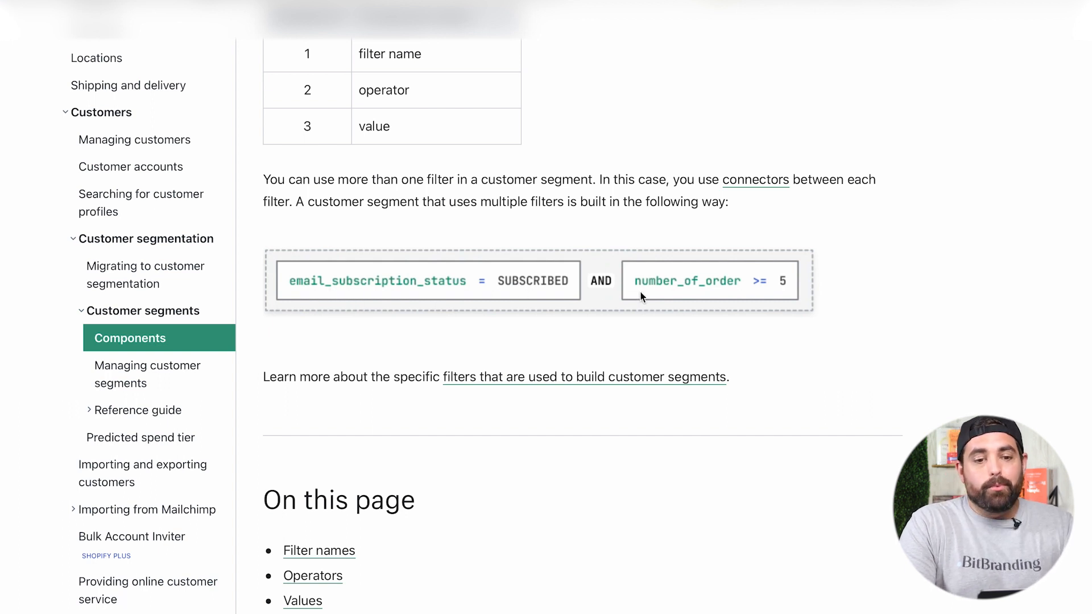
{"action": "mouse_move", "coordinate": [791, 293]}
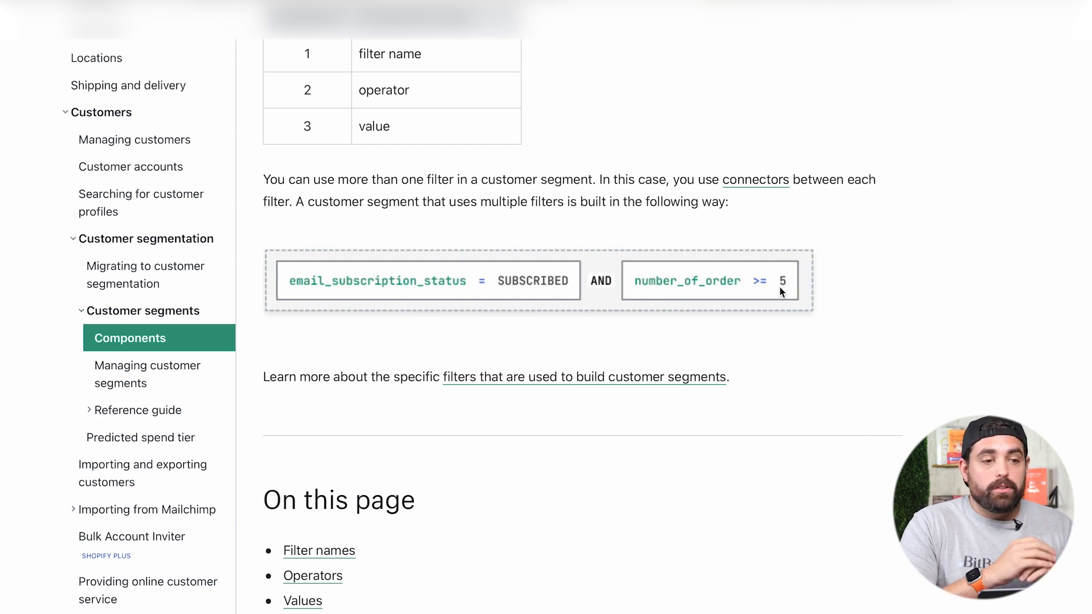
{"action": "mouse_move", "coordinate": [753, 199]}
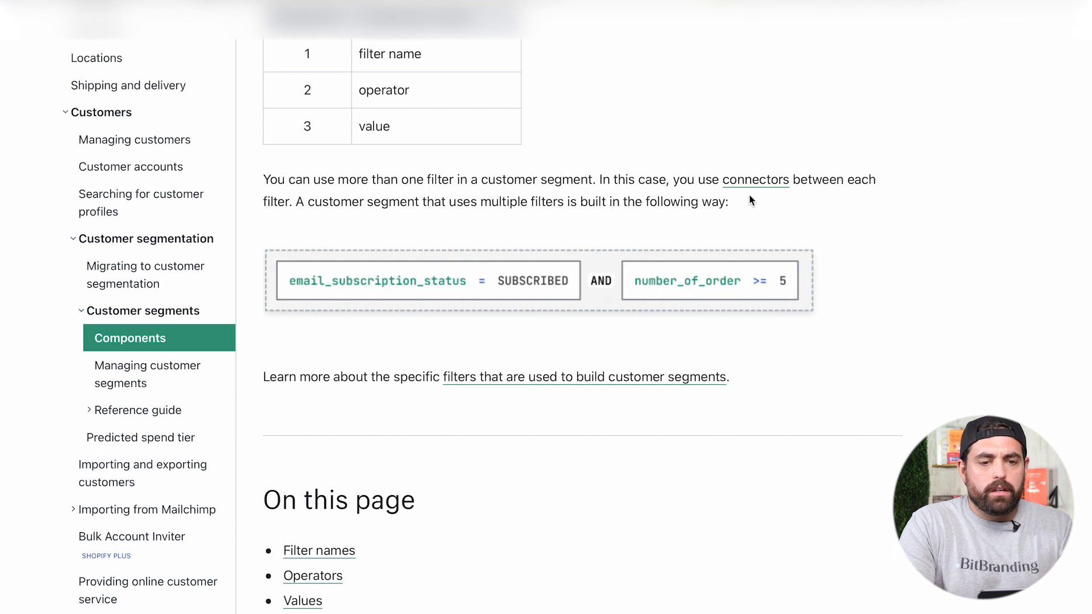
{"action": "mouse_move", "coordinate": [593, 267]}
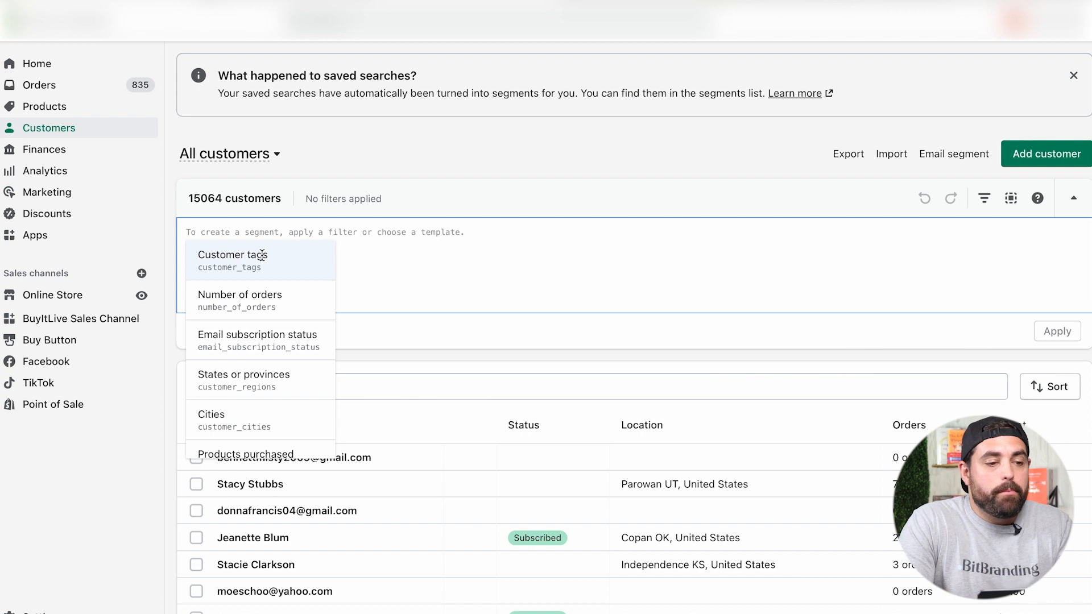
{"action": "mouse_move", "coordinate": [298, 263]}
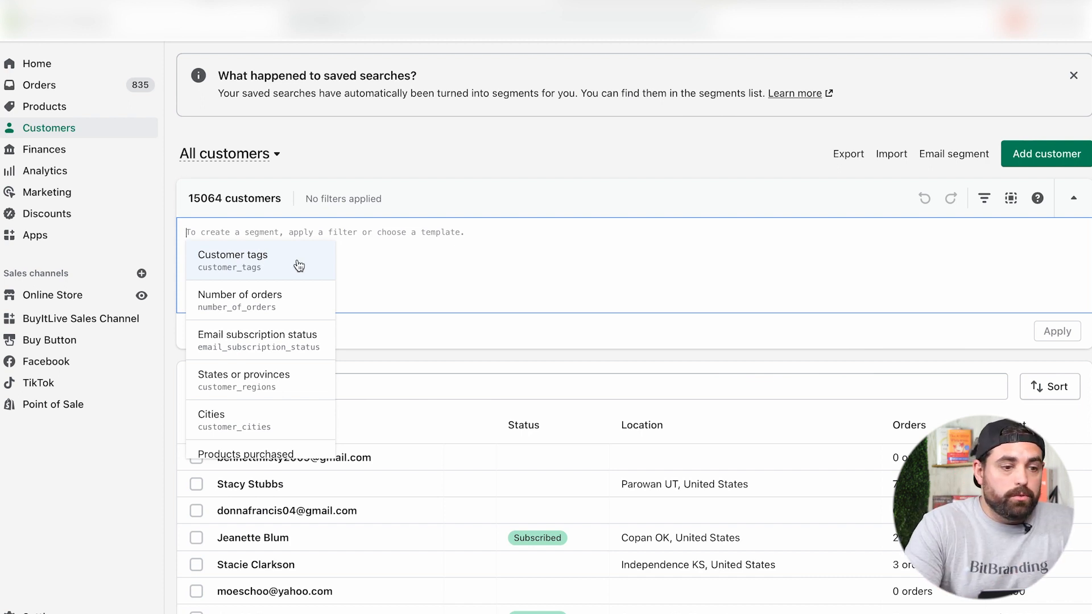
{"action": "scroll", "scroll_direction": "down", "scroll_amount": 3}
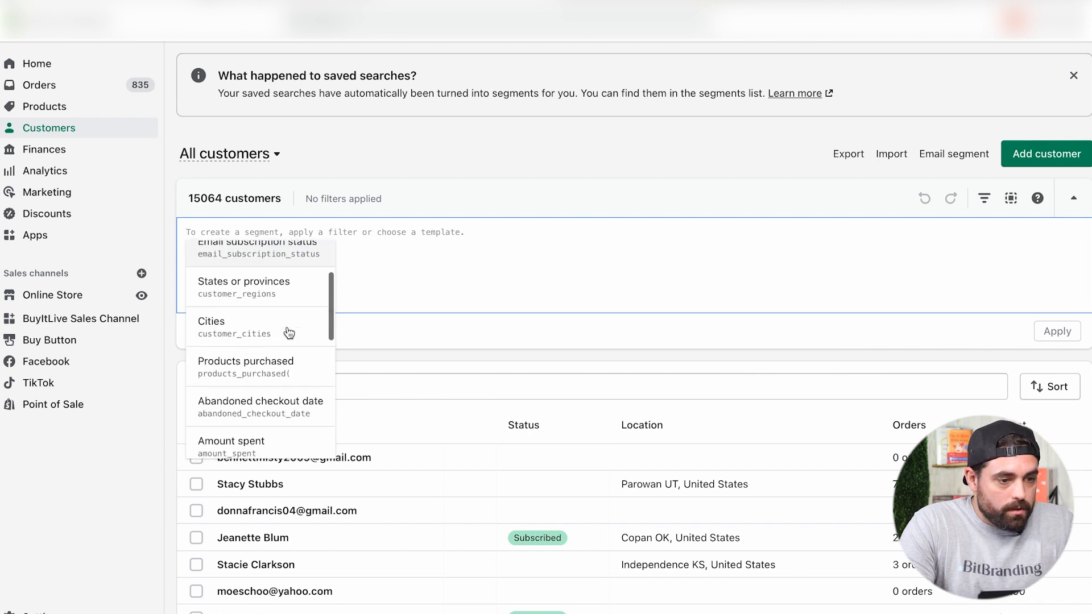
{"action": "scroll", "scroll_direction": "down", "scroll_amount": 3}
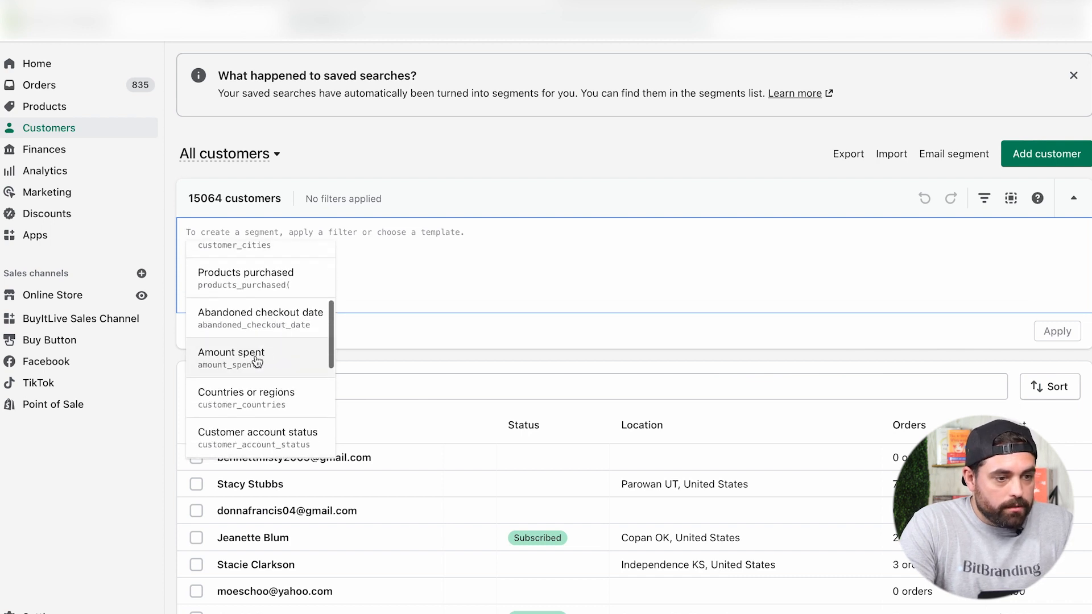
{"action": "left_click", "coordinate": [231, 353]}
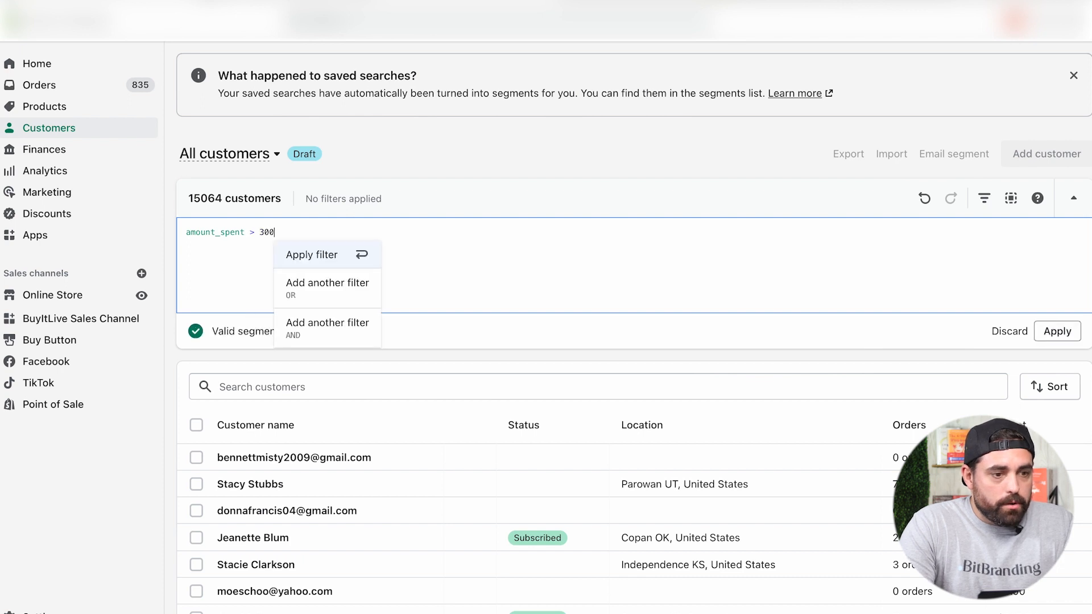
{"action": "left_click", "coordinate": [311, 255]}
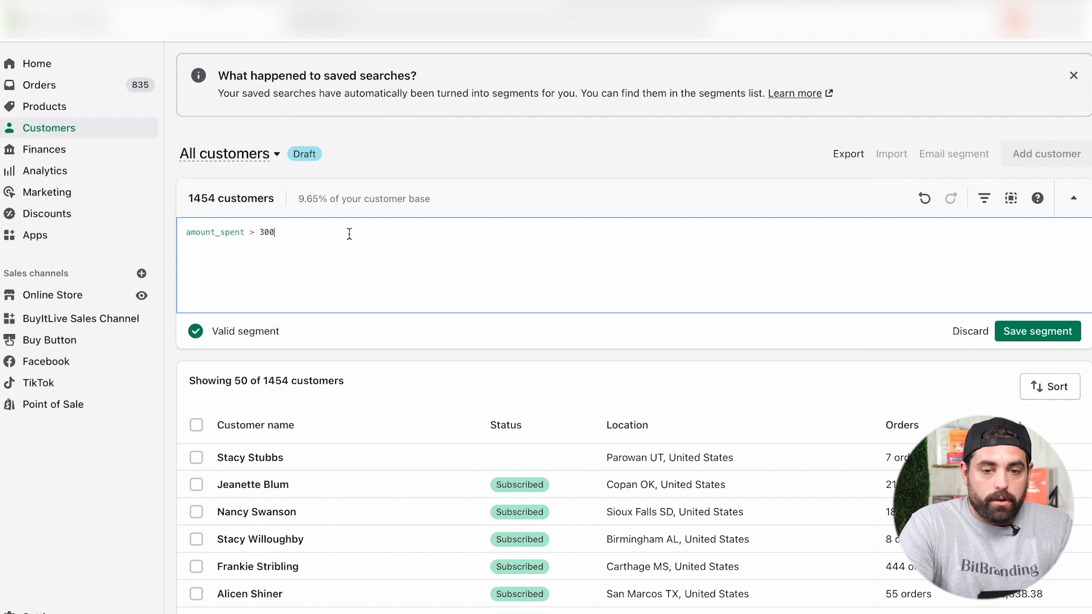
Step: Save the filter as segment 'VIP ($300)' and return to the full 15,064-customer list
{"action": "left_click", "coordinate": [1037, 331]}
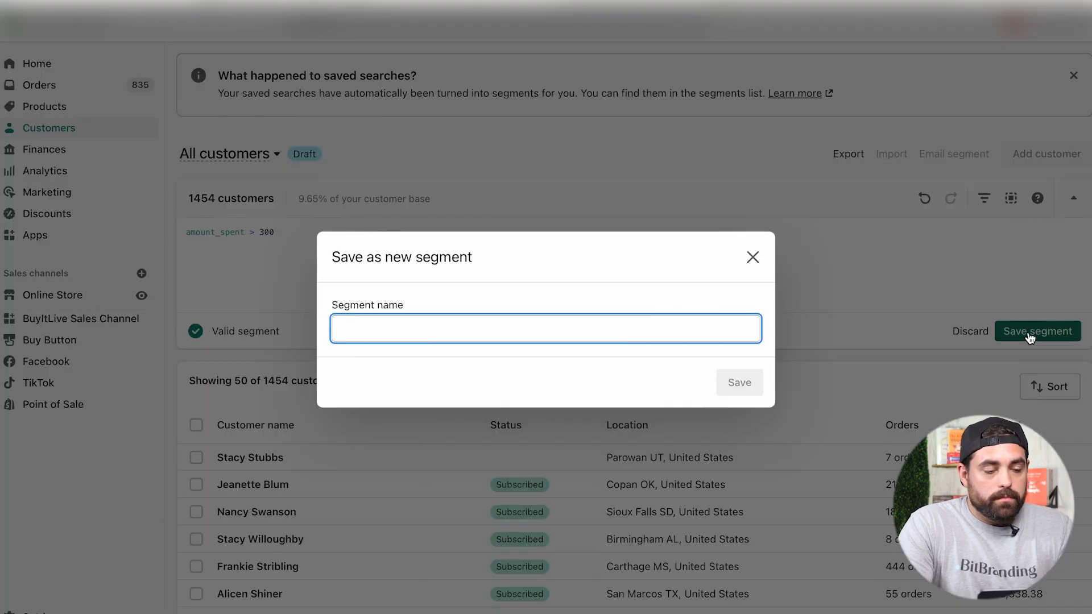
{"action": "type", "text": "VIP ("}
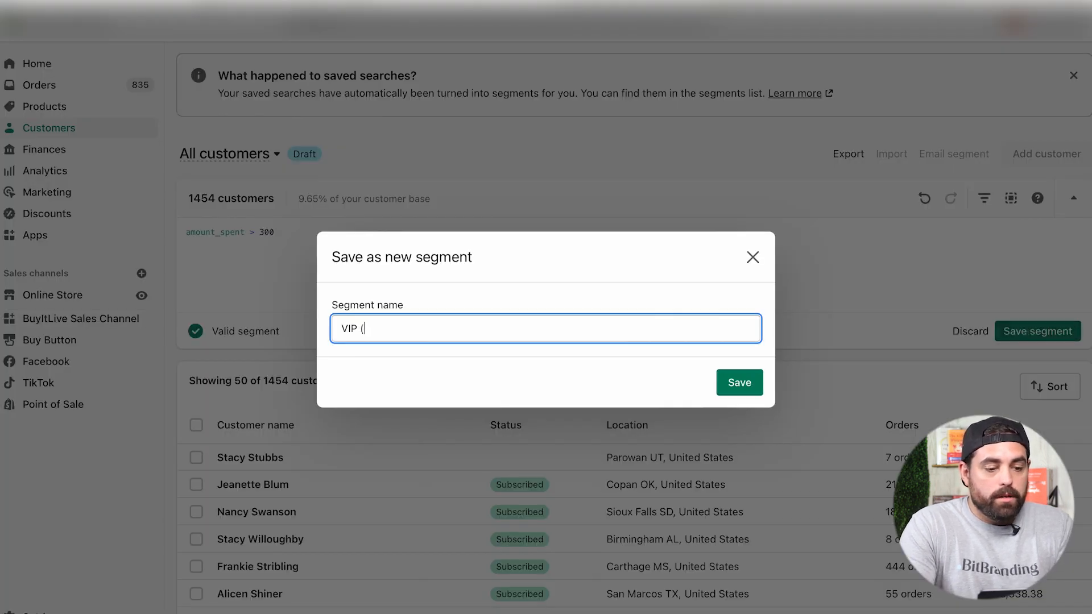
{"action": "type", "text": "$300)"}
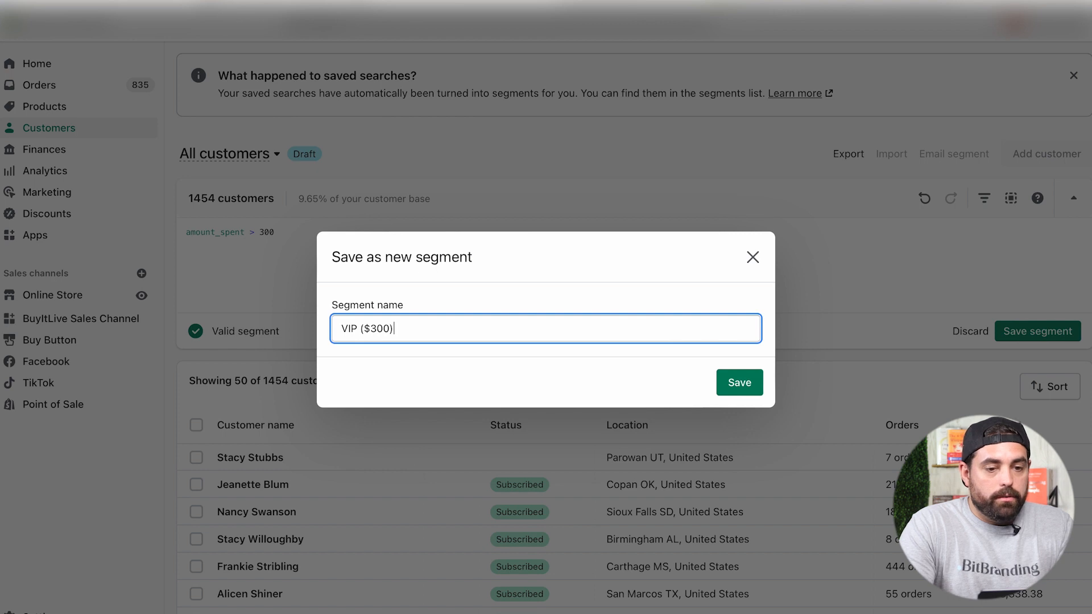
{"action": "left_click", "coordinate": [740, 382]}
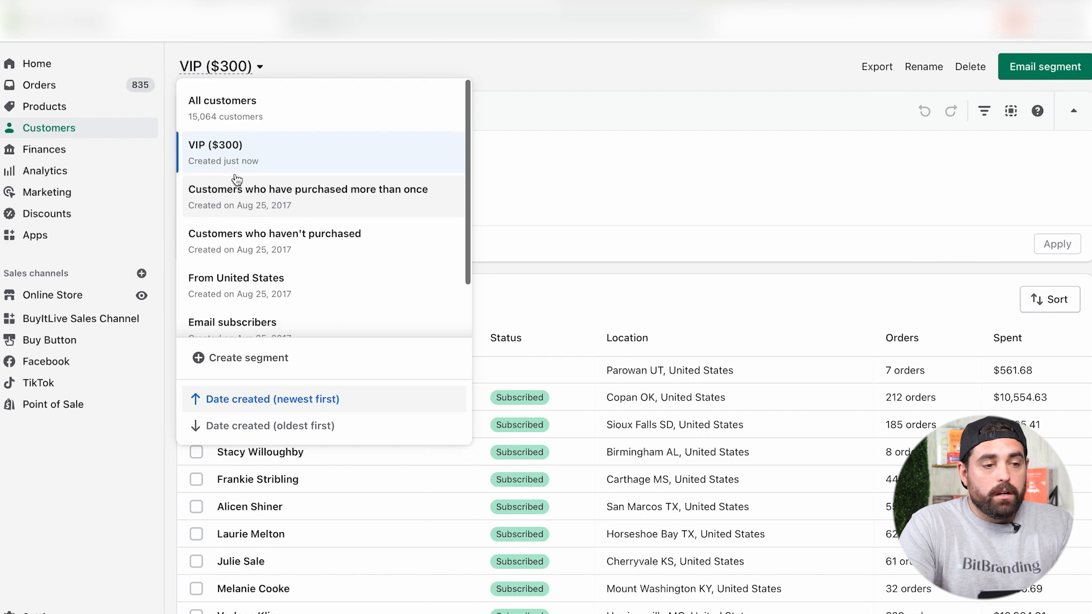
{"action": "mouse_move", "coordinate": [224, 111]}
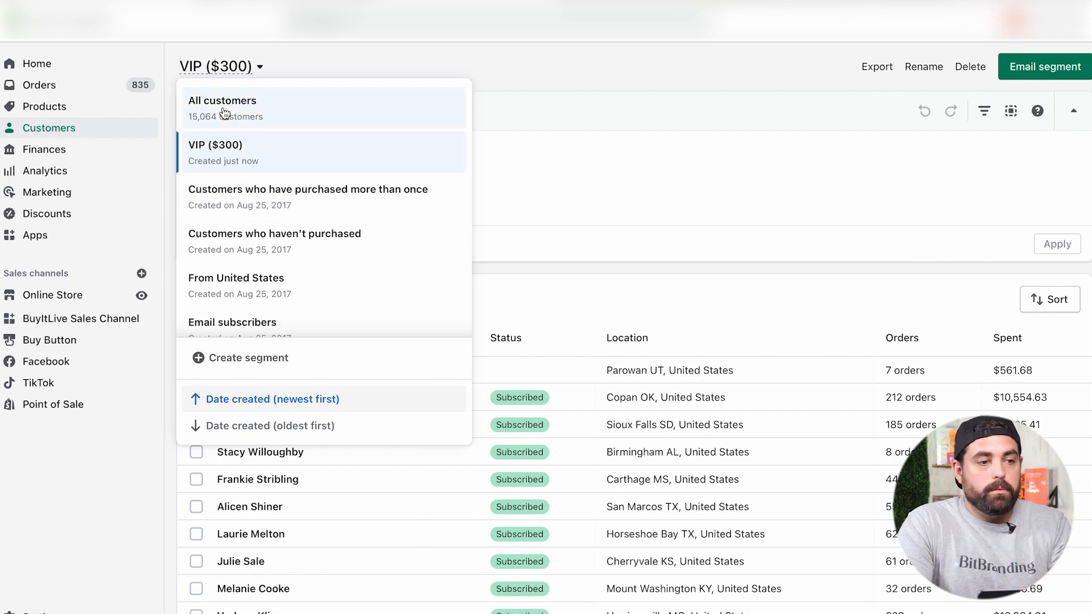
{"action": "left_click", "coordinate": [222, 101]}
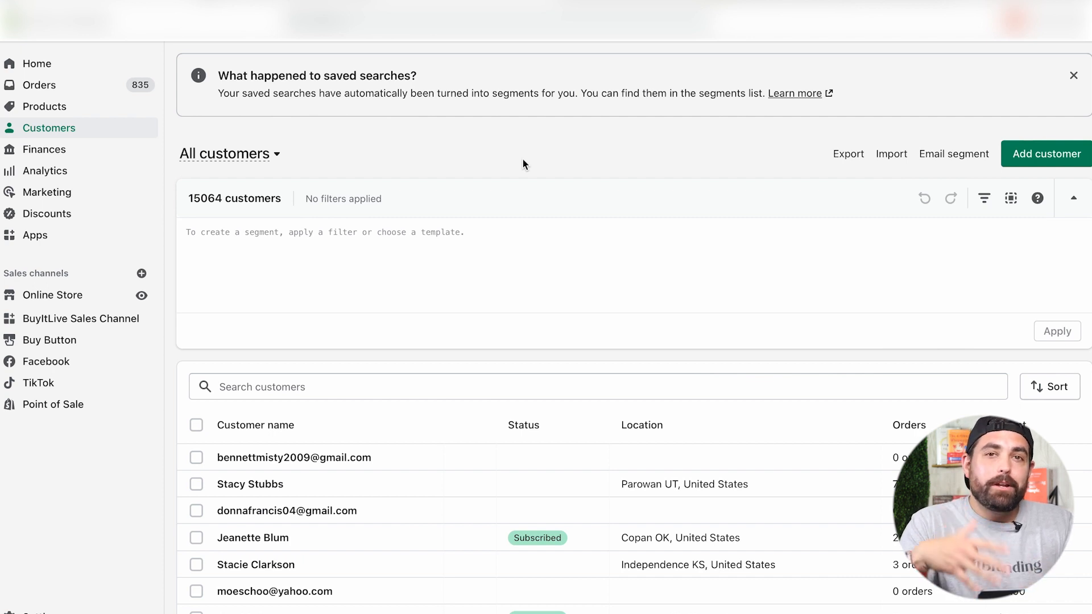
Step: Filter customers to Predicted spend tier HIGH, leaving 1,712 customers
{"action": "left_click", "coordinate": [325, 232]}
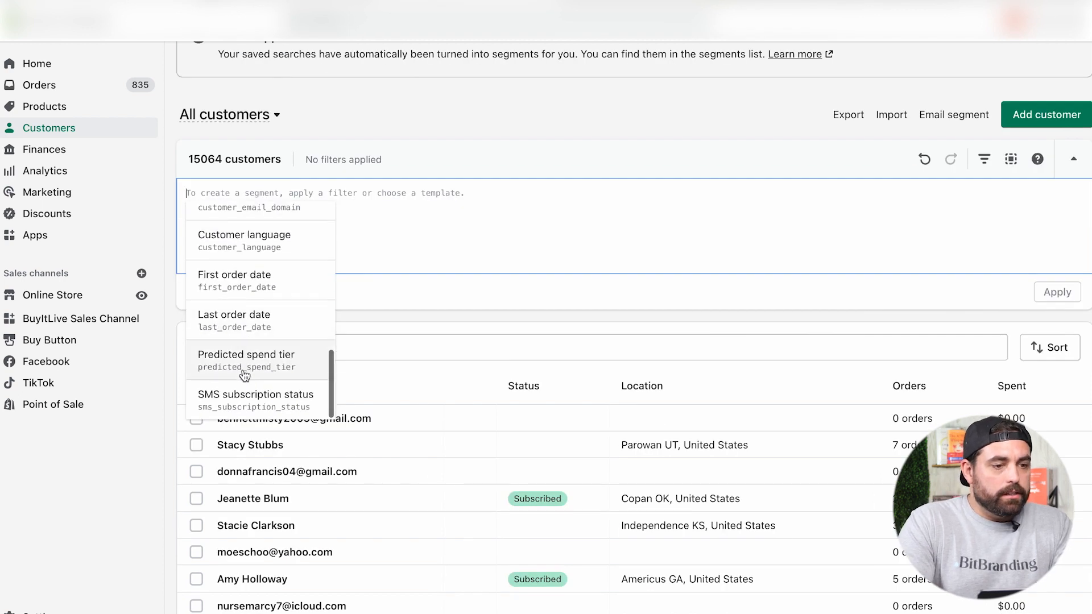
{"action": "left_click", "coordinate": [246, 361]}
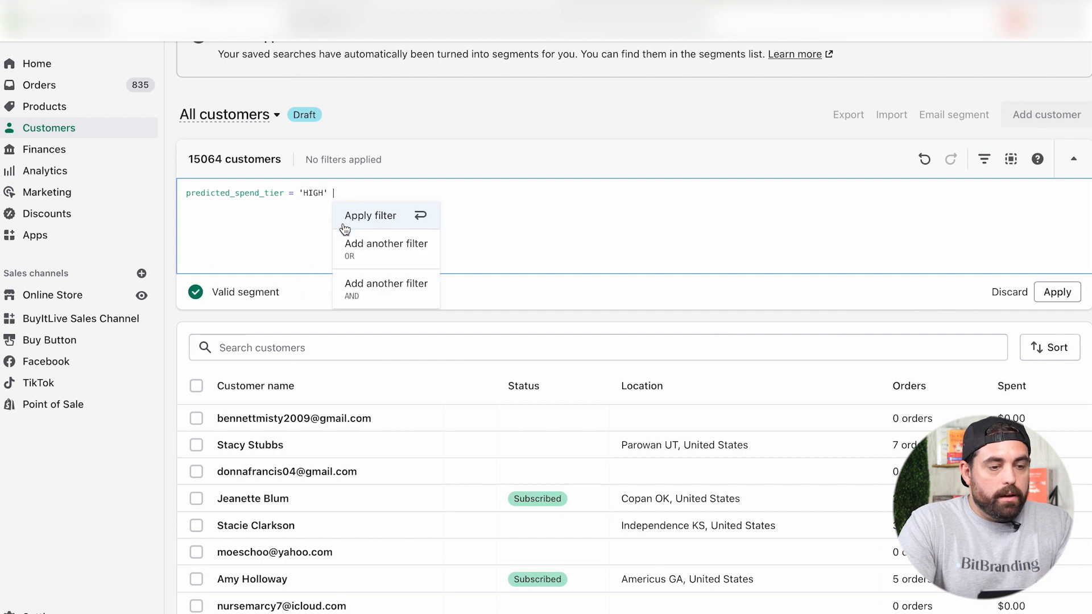
{"action": "left_click", "coordinate": [371, 216]}
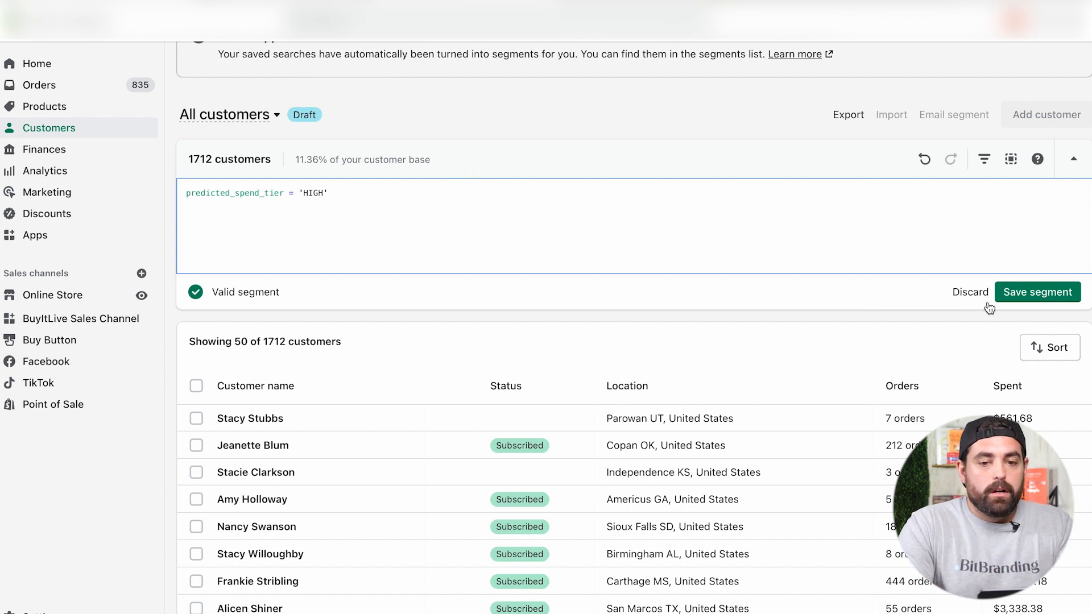
Step: Save the HIGH spend tier filter as a segment named for customers predicted to spend more
{"action": "left_click", "coordinate": [1037, 291]}
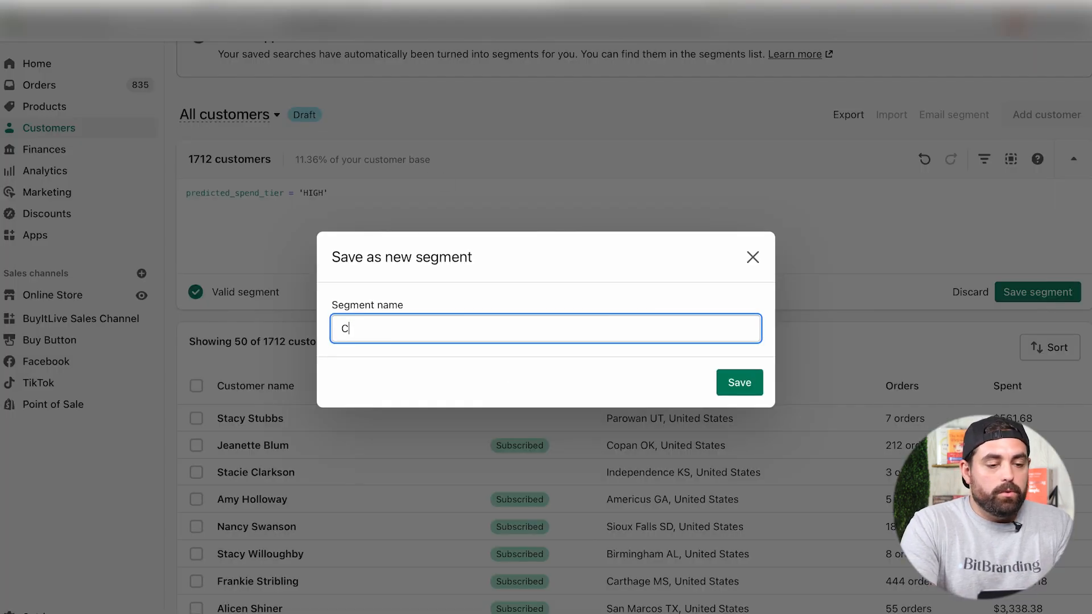
{"action": "type", "text": "ustomer predicted to spend m"}
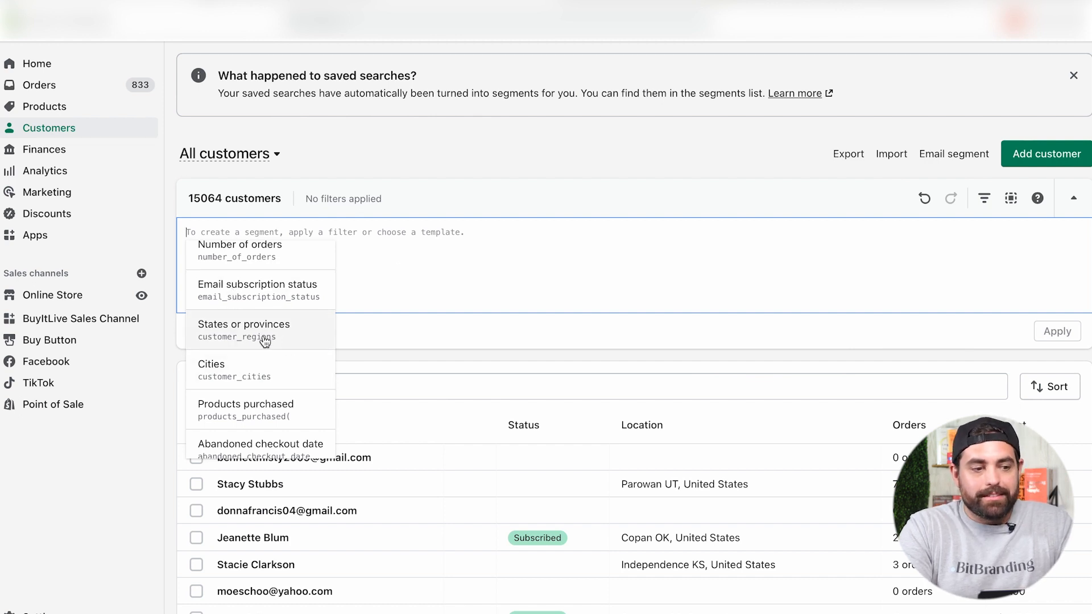
Step: Filter customers whose state or province contains Texas - United States, leaving 1,106 customers
{"action": "left_click", "coordinate": [243, 330]}
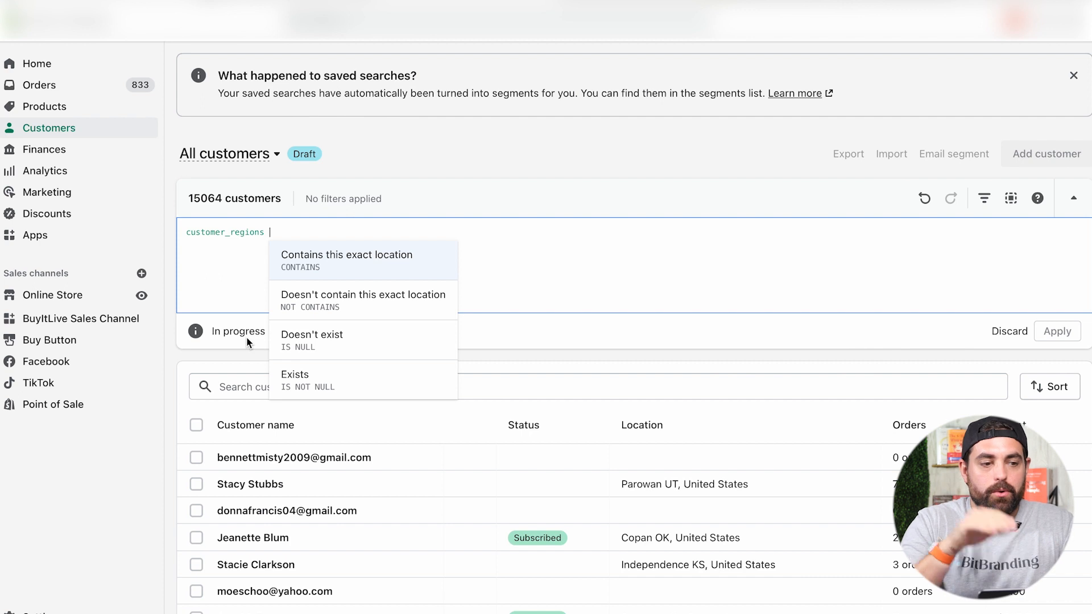
{"action": "left_click", "coordinate": [346, 259]}
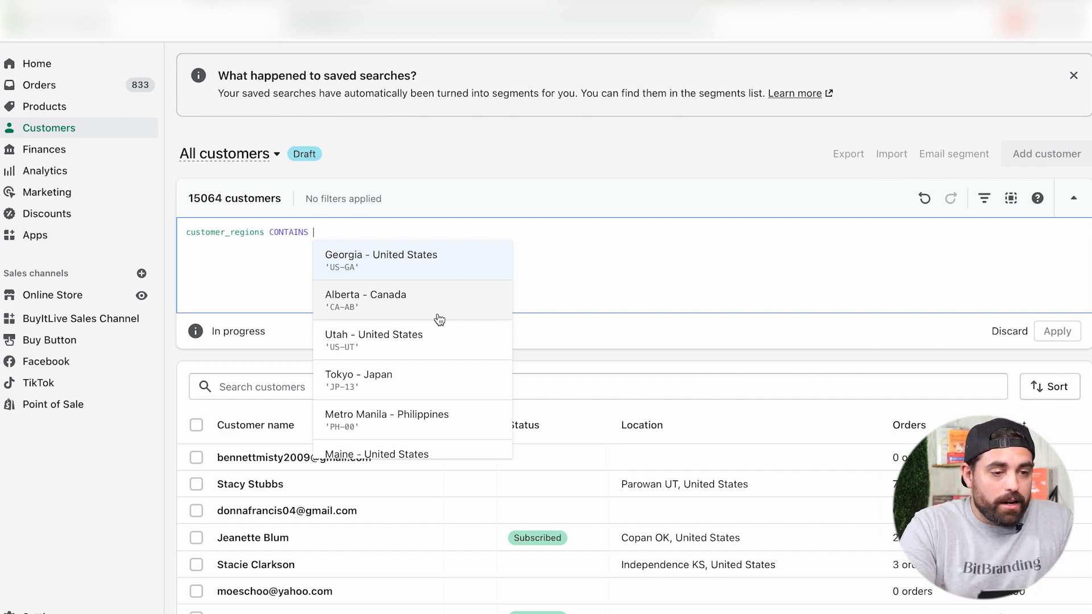
{"action": "scroll", "scroll_direction": "down", "scroll_amount": 3}
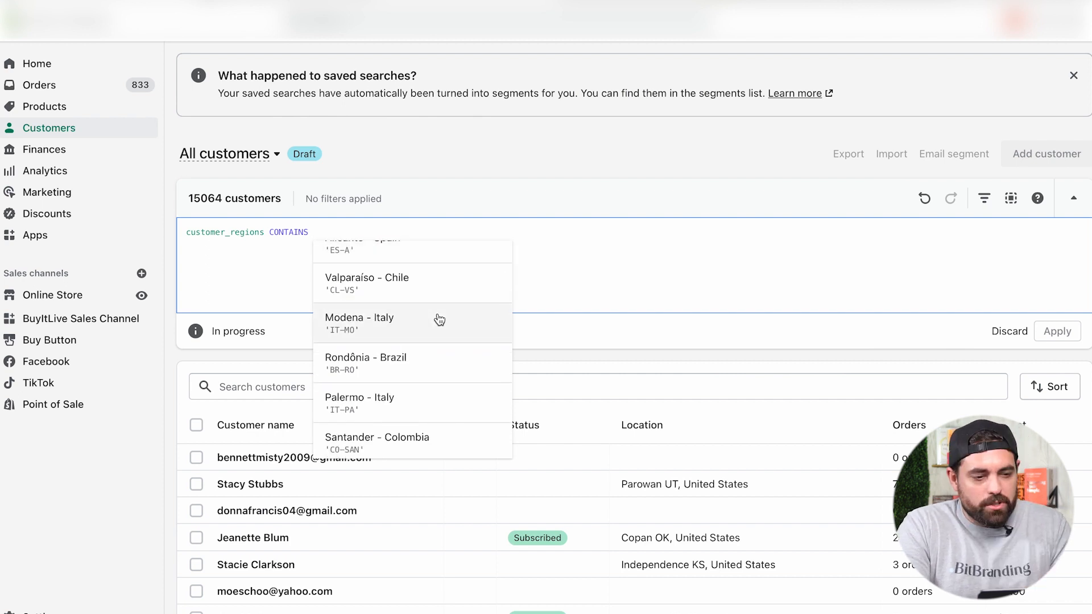
{"action": "scroll", "scroll_direction": "down", "scroll_amount": 3}
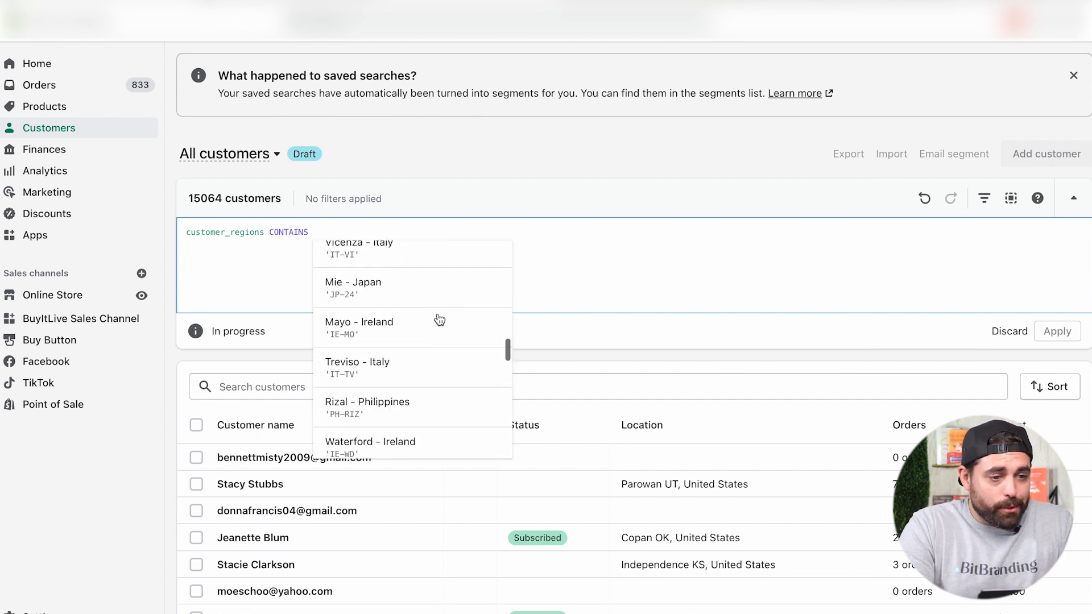
{"action": "type", "text": "tx"}
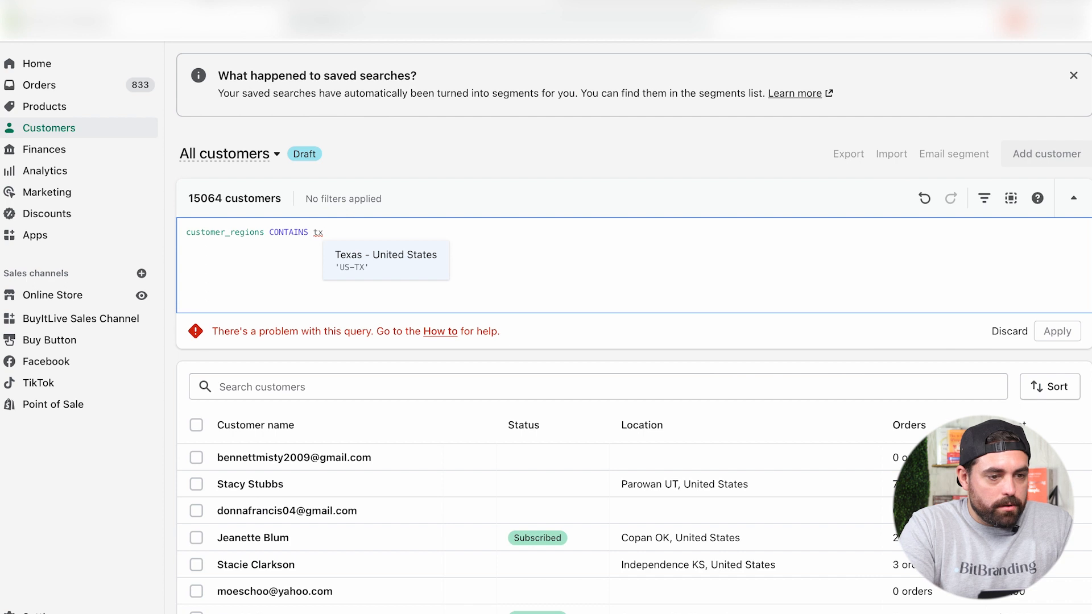
{"action": "left_click", "coordinate": [386, 260]}
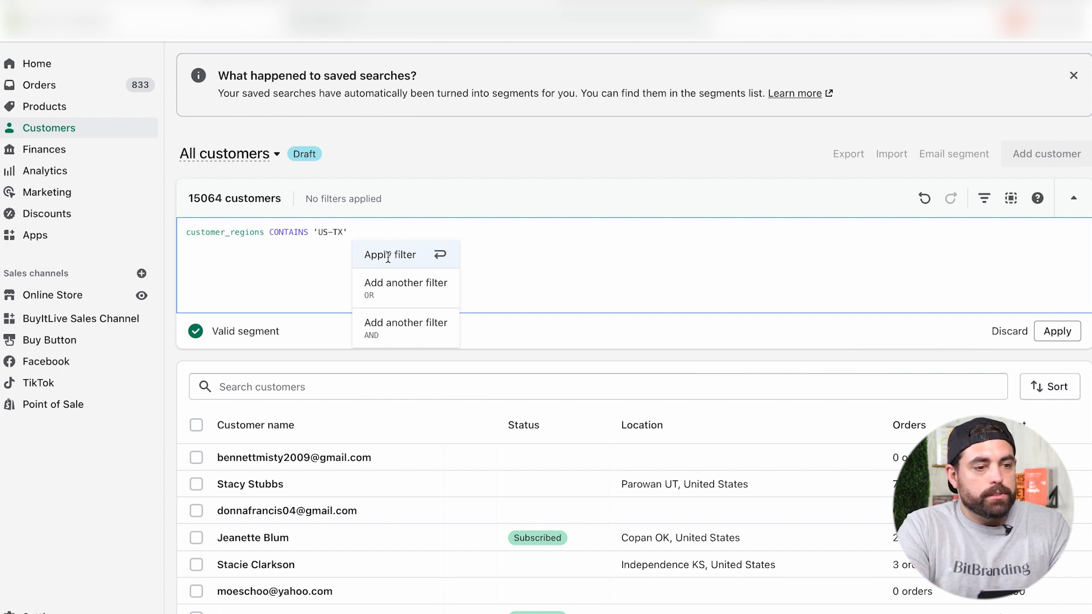
{"action": "left_click", "coordinate": [389, 254]}
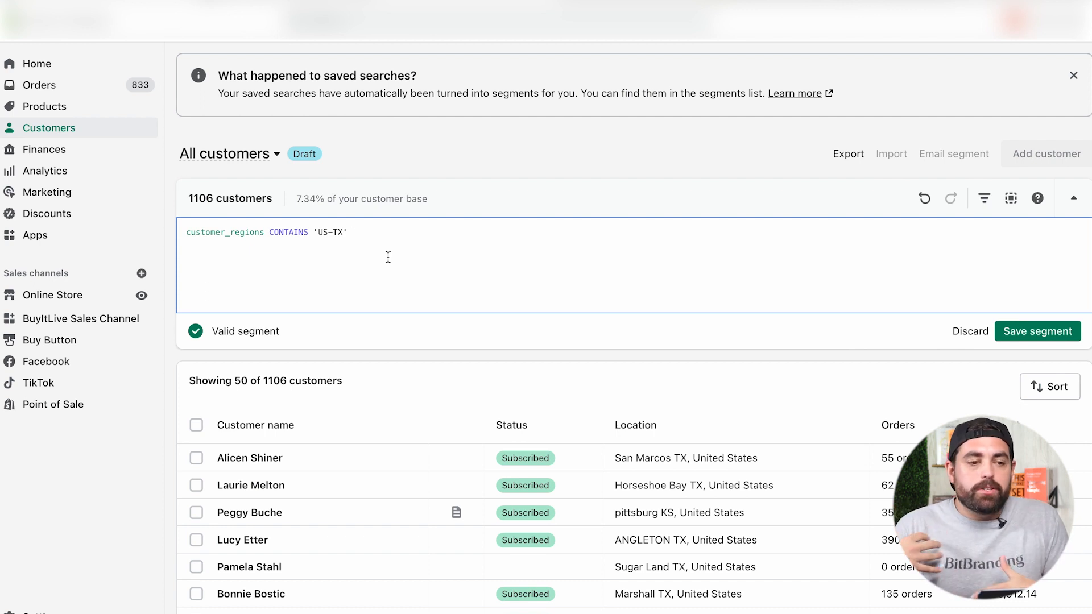
Step: Save the Texas filter as a segment named 'Customers in TX'
{"action": "left_click", "coordinate": [1038, 331]}
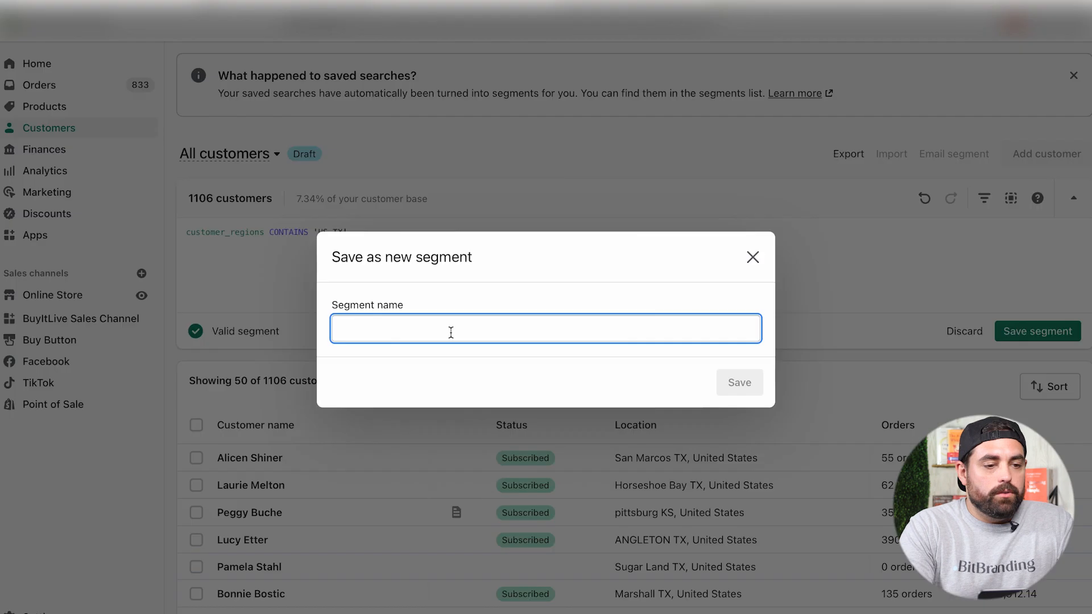
{"action": "type", "text": "Customers in TX"}
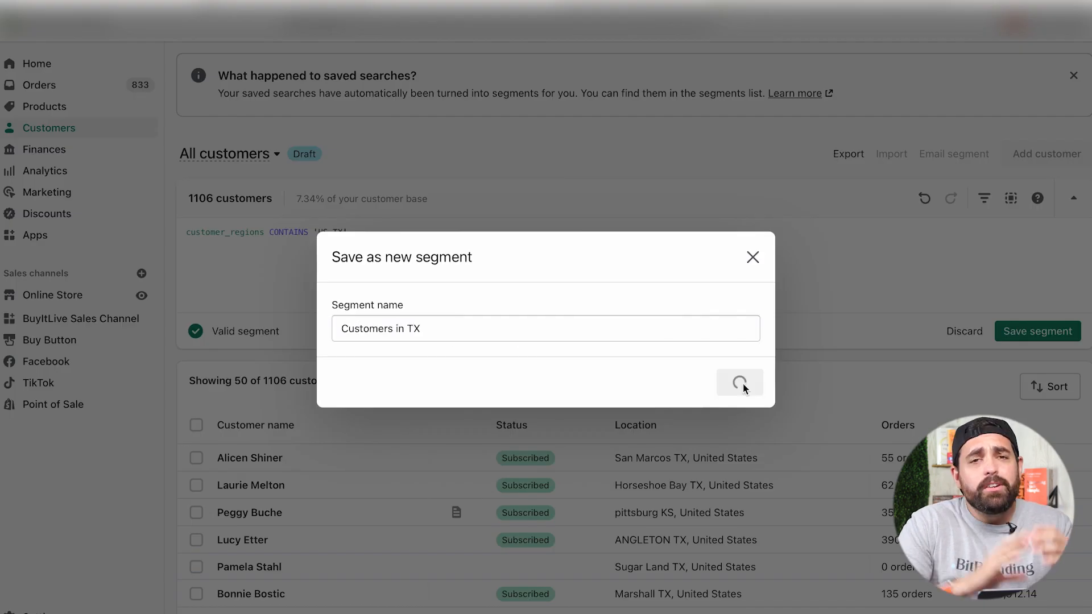
{"action": "left_click", "coordinate": [1037, 331]}
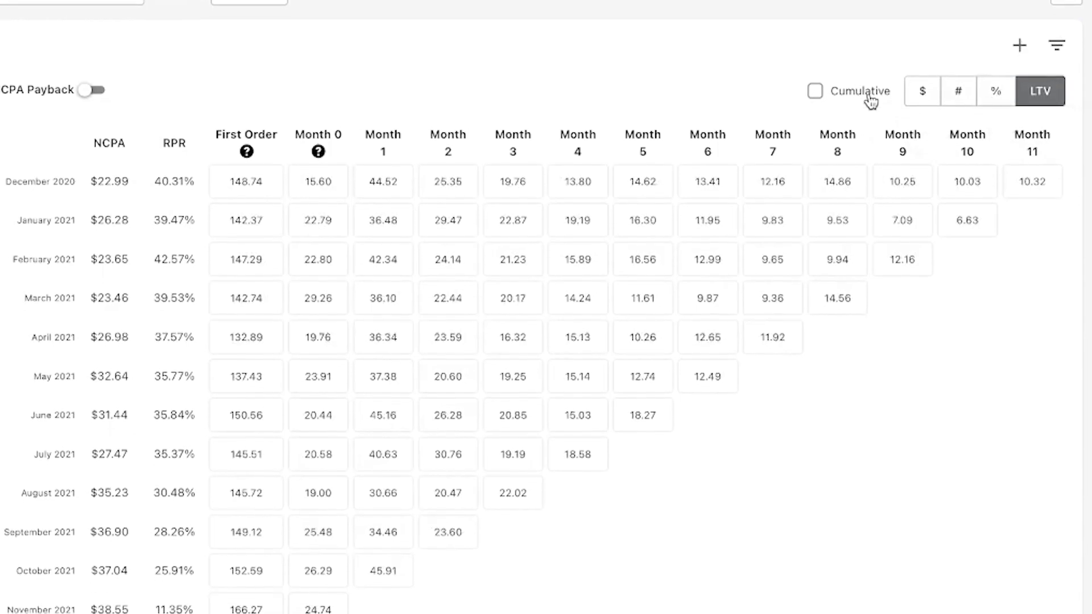
Step: Show the Triple Whale monthly cohort table of customer LTV
{"action": "left_click", "coordinate": [814, 91]}
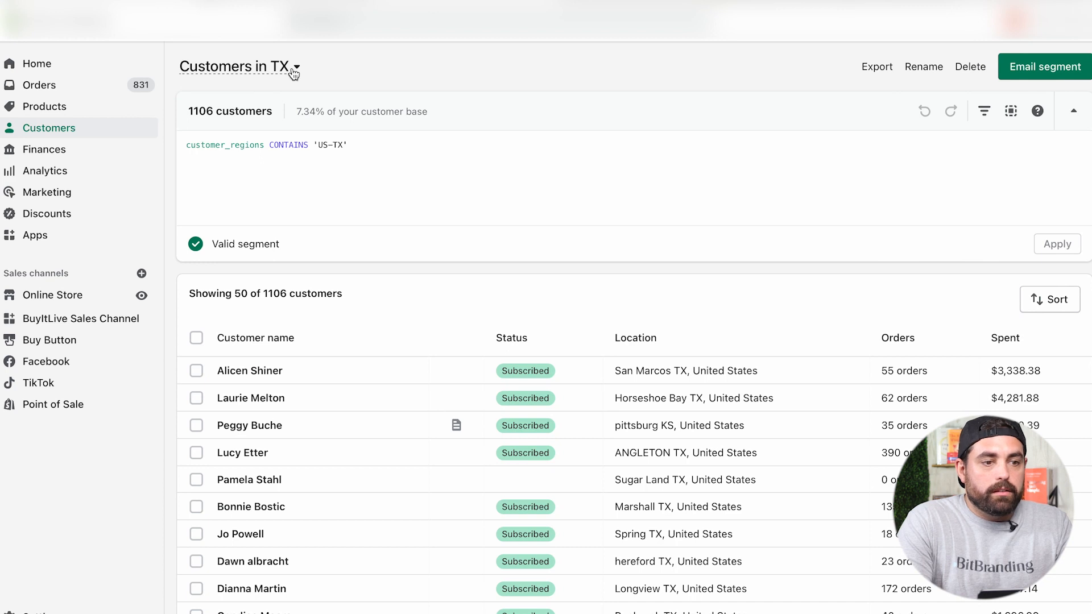
{"action": "mouse_move", "coordinate": [346, 73]}
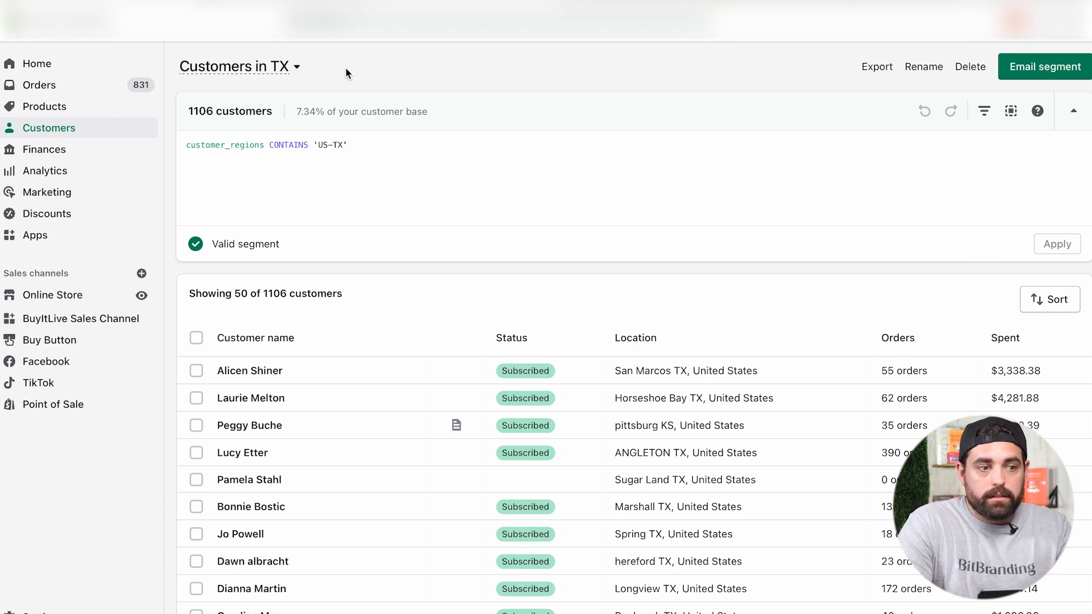
{"action": "mouse_move", "coordinate": [1049, 77]}
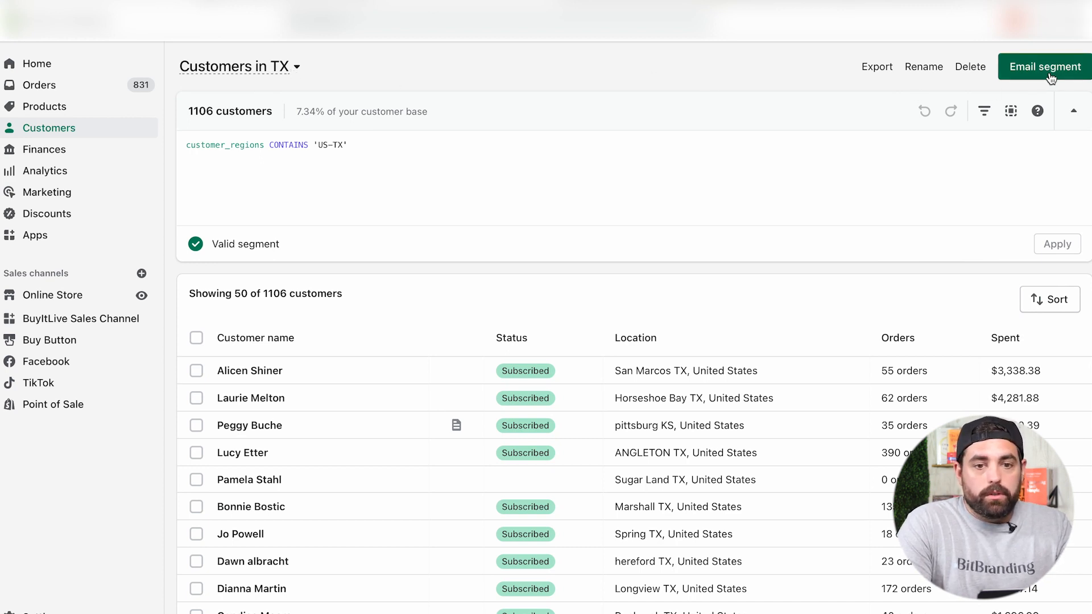
{"action": "left_click", "coordinate": [1044, 66]}
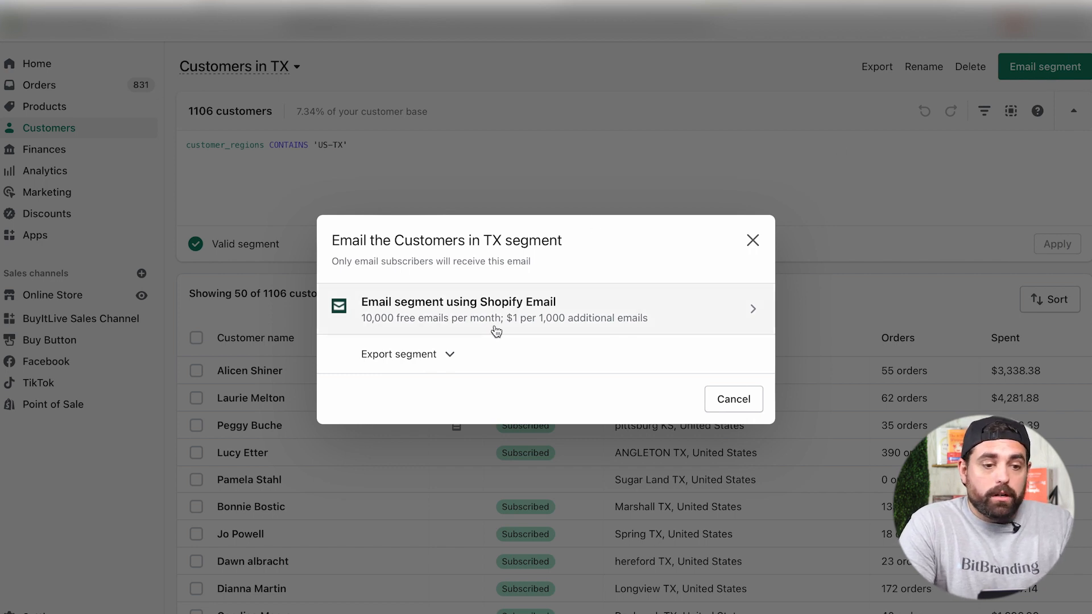
{"action": "mouse_move", "coordinate": [598, 332]}
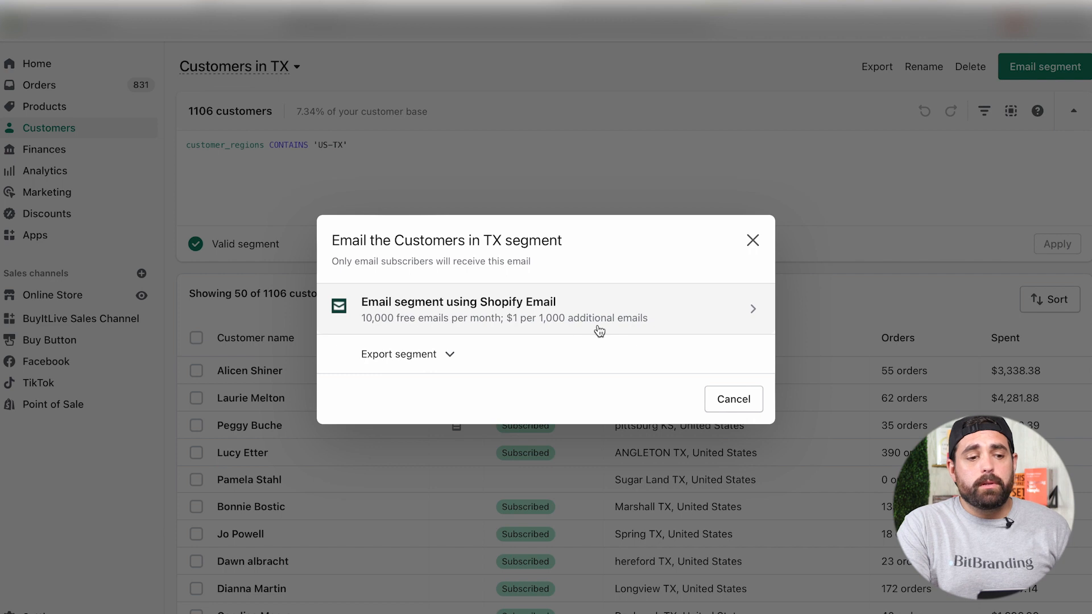
{"action": "left_click", "coordinate": [398, 355]}
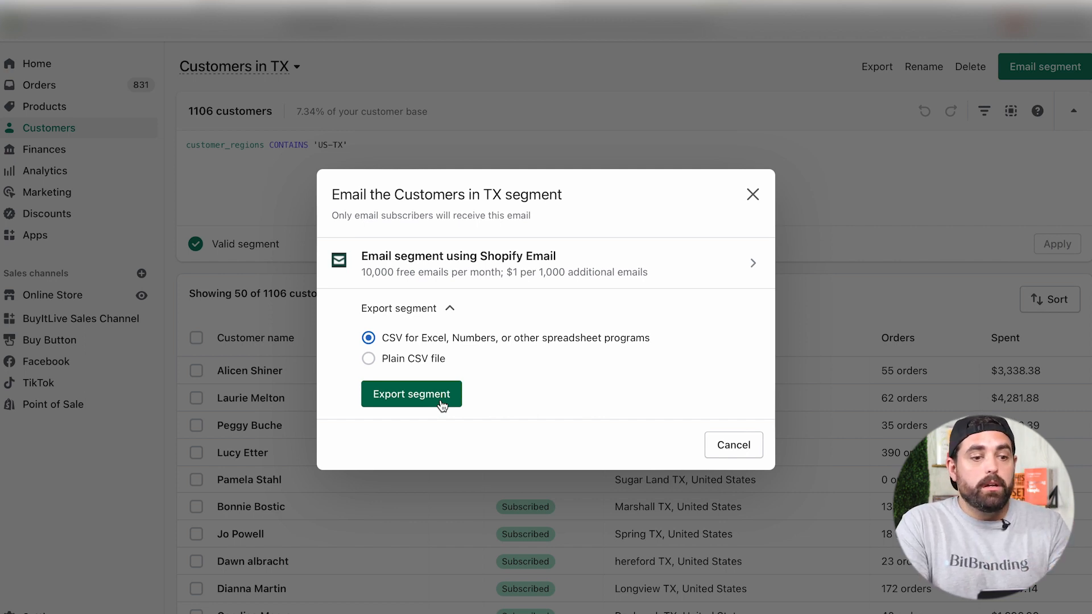
{"action": "mouse_move", "coordinate": [511, 380]}
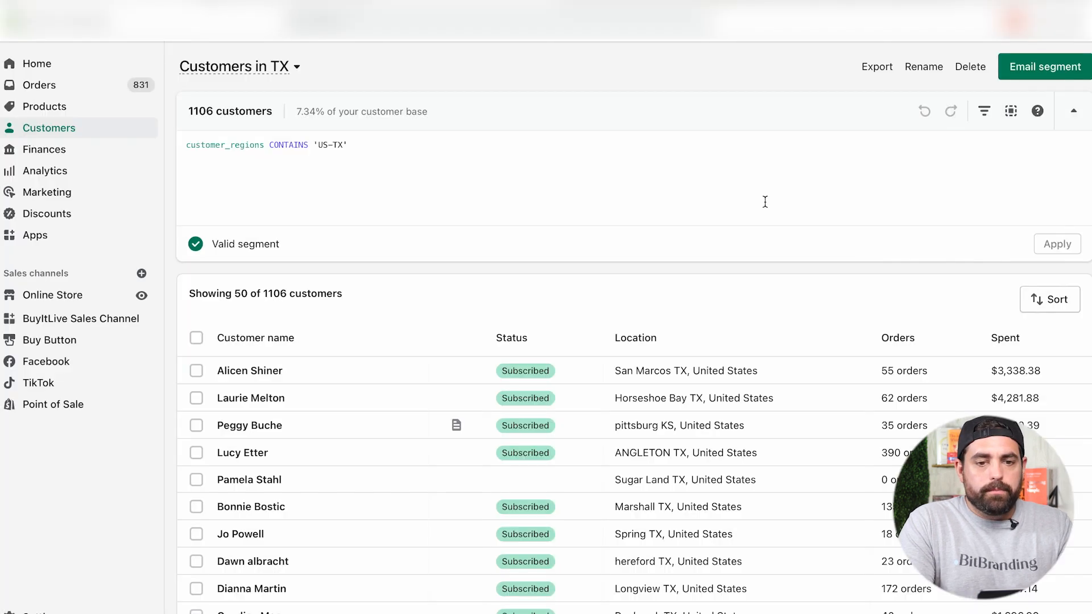
Step: Bring up the CSV export dialog for the 1,106 Texas customers
{"action": "left_click", "coordinate": [876, 66]}
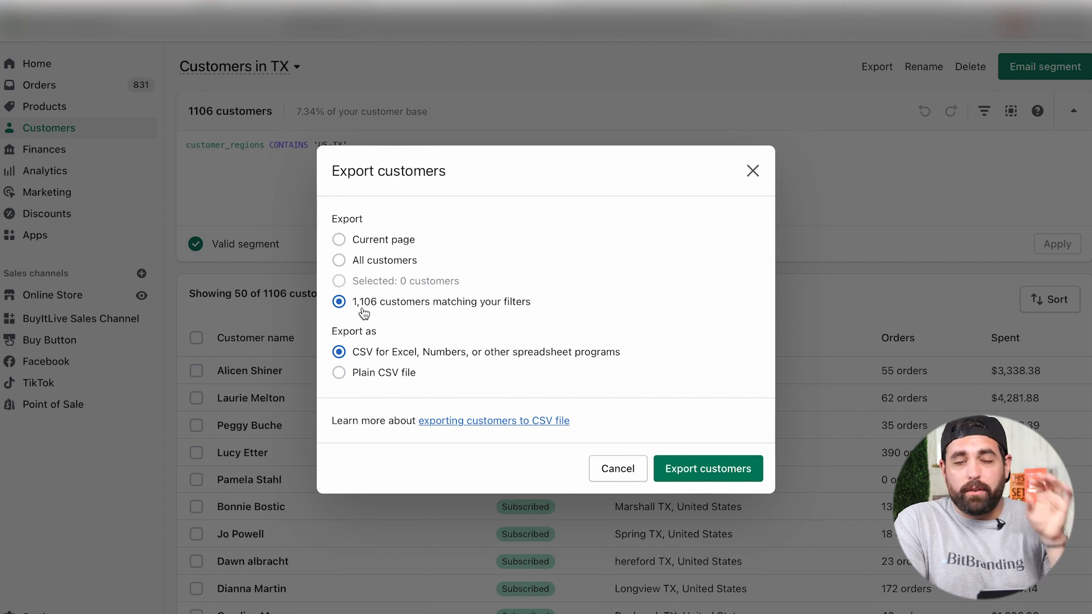
{"action": "mouse_move", "coordinate": [419, 319]}
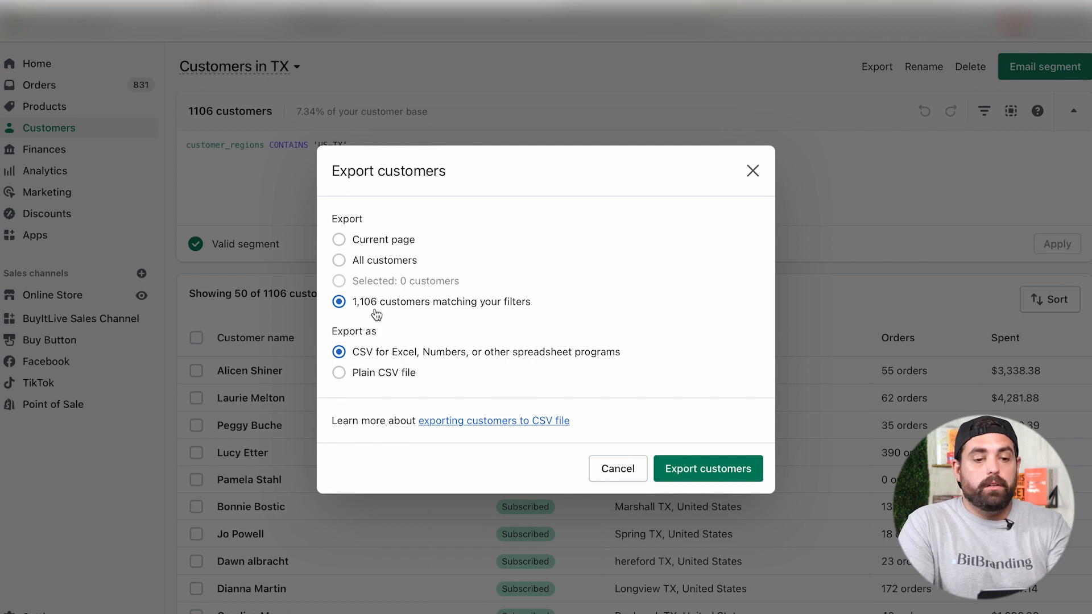
{"action": "mouse_move", "coordinate": [617, 471]}
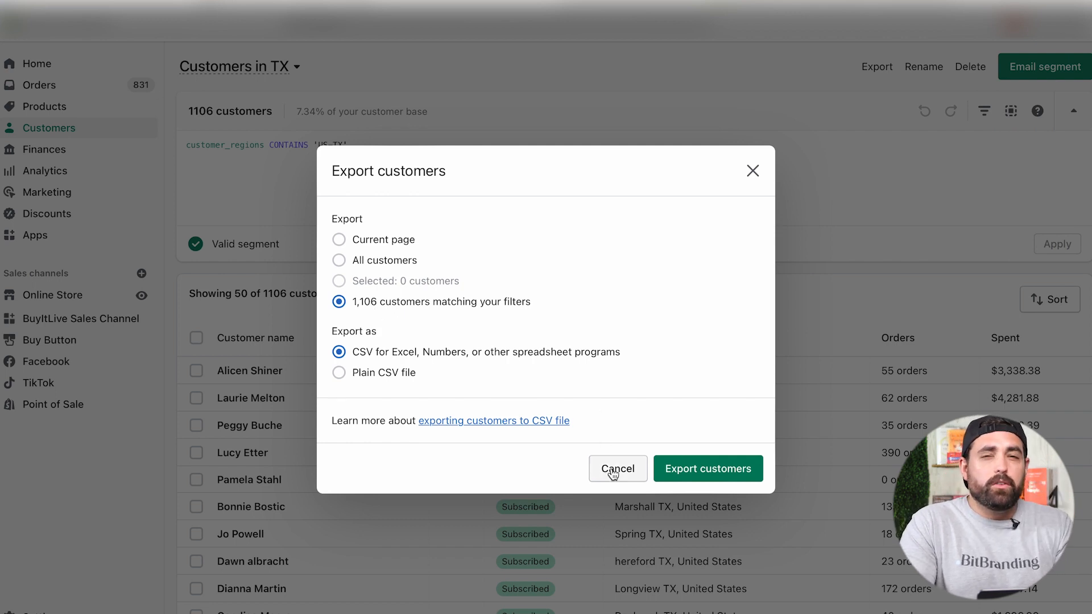